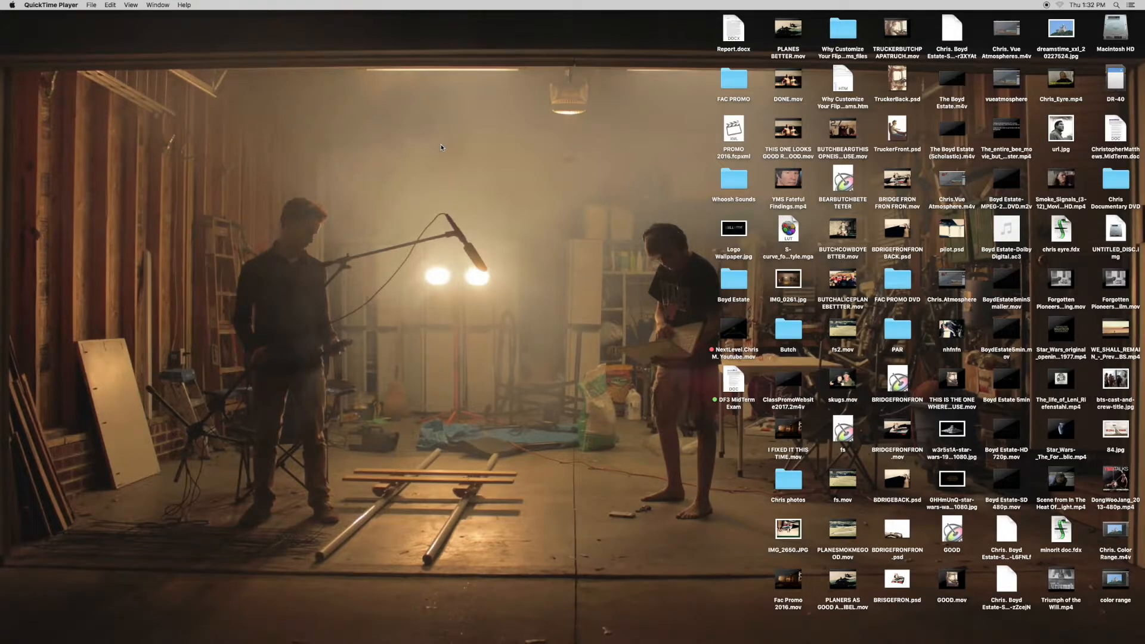
mouse_move(14, 141)
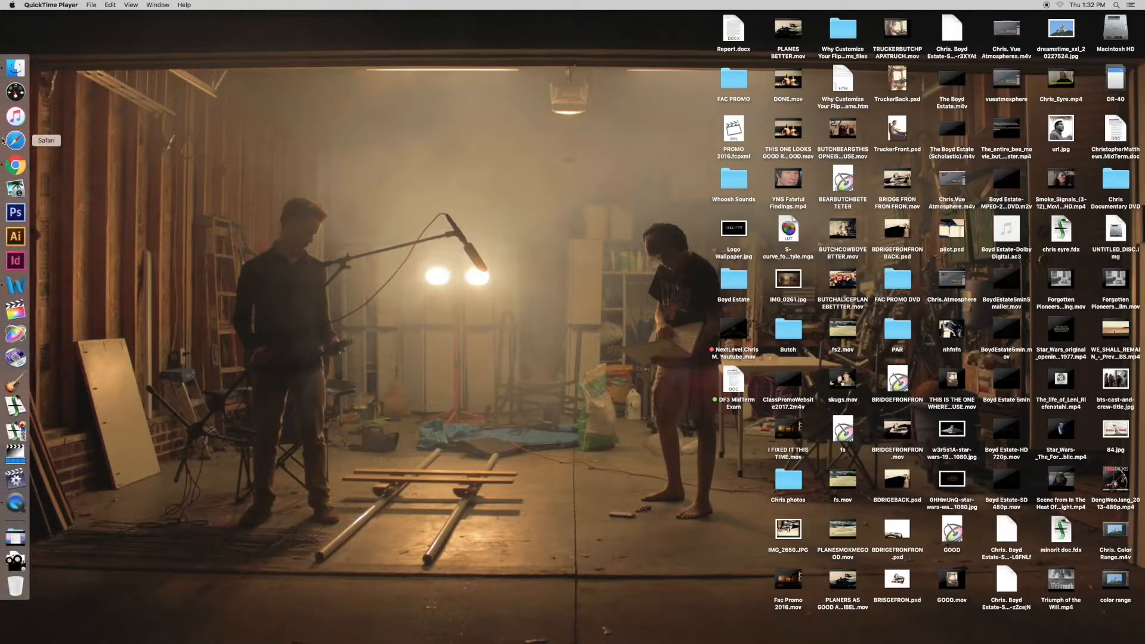
Step: Launch Google Chrome from the Dock so a New Tab page appears
click(16, 167)
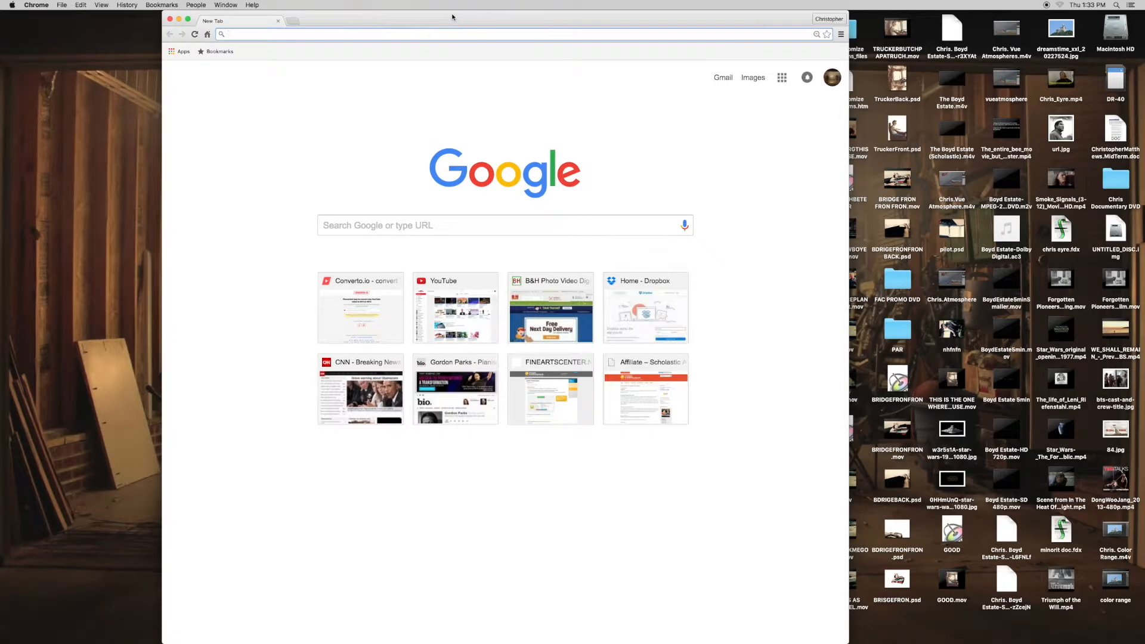
mouse_move(354, 16)
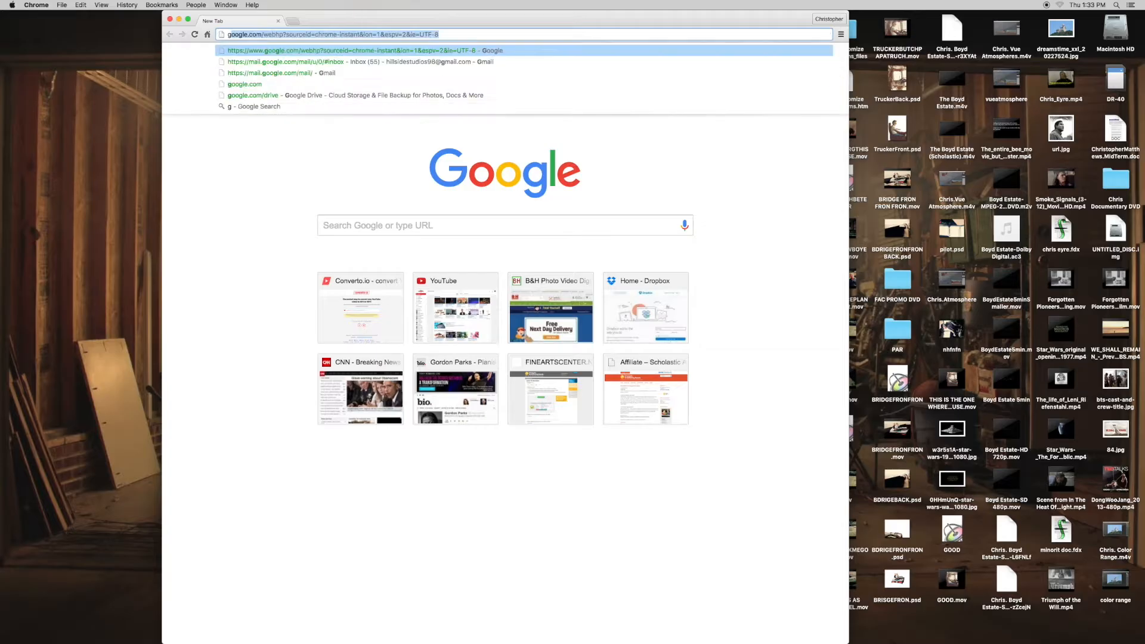
Step: Search Google for 'grand tour clips' and open 'The Grand Tour: The Official Trailer' on YouTube
text(grand tour clips)
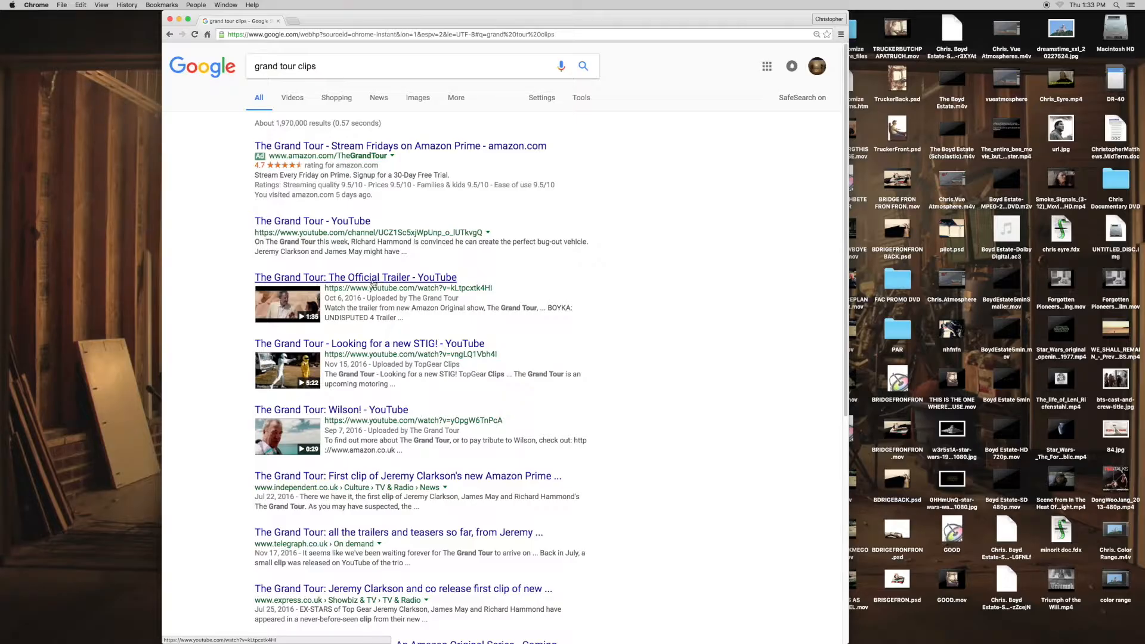
click(356, 277)
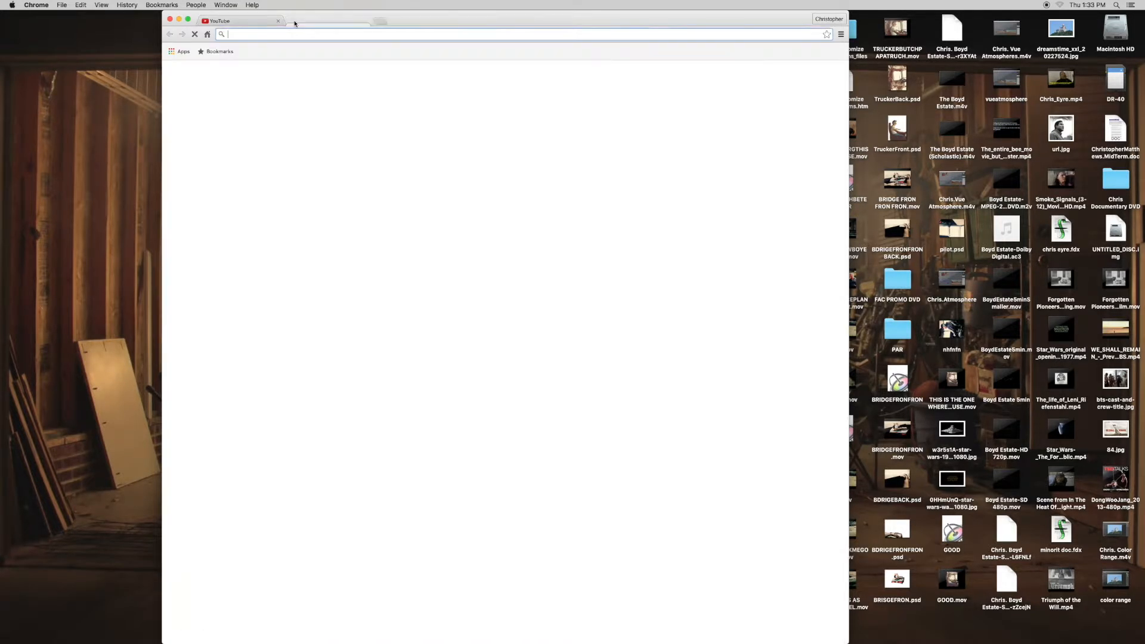
Step: Open converto.io in a second tab and copy the trailer's YouTube address for it
text(converto.io)
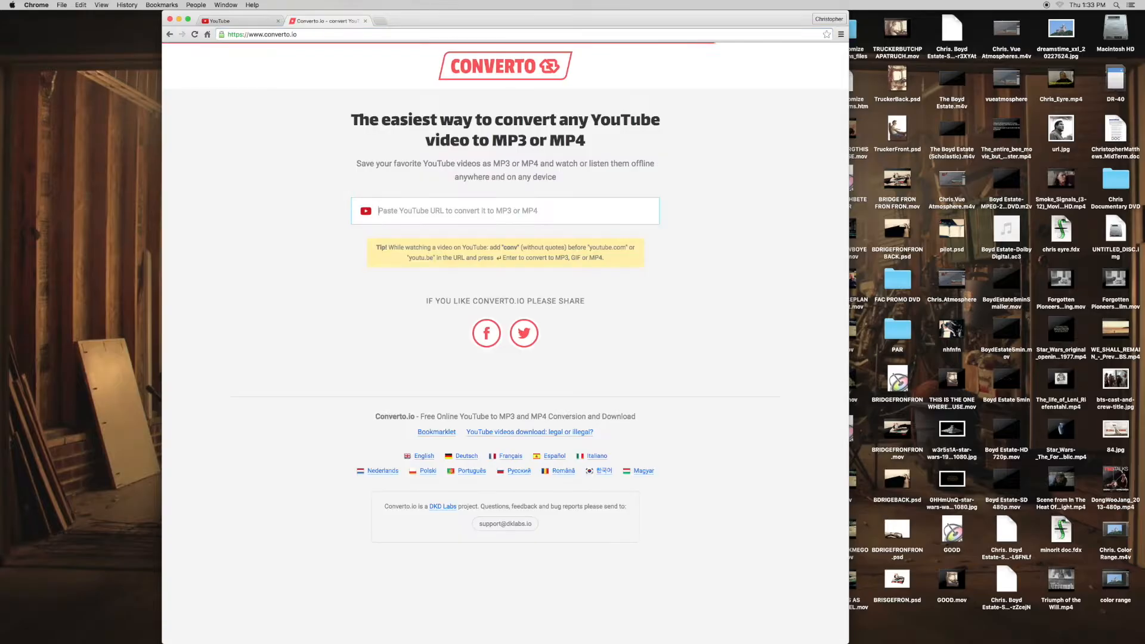
click(234, 20)
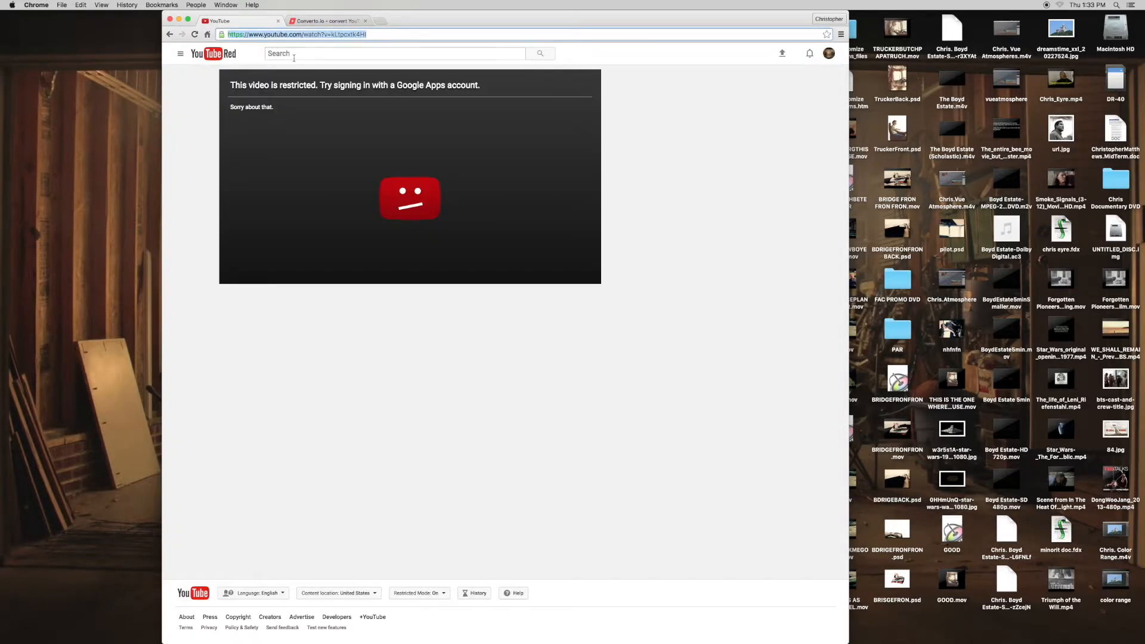
click(325, 20)
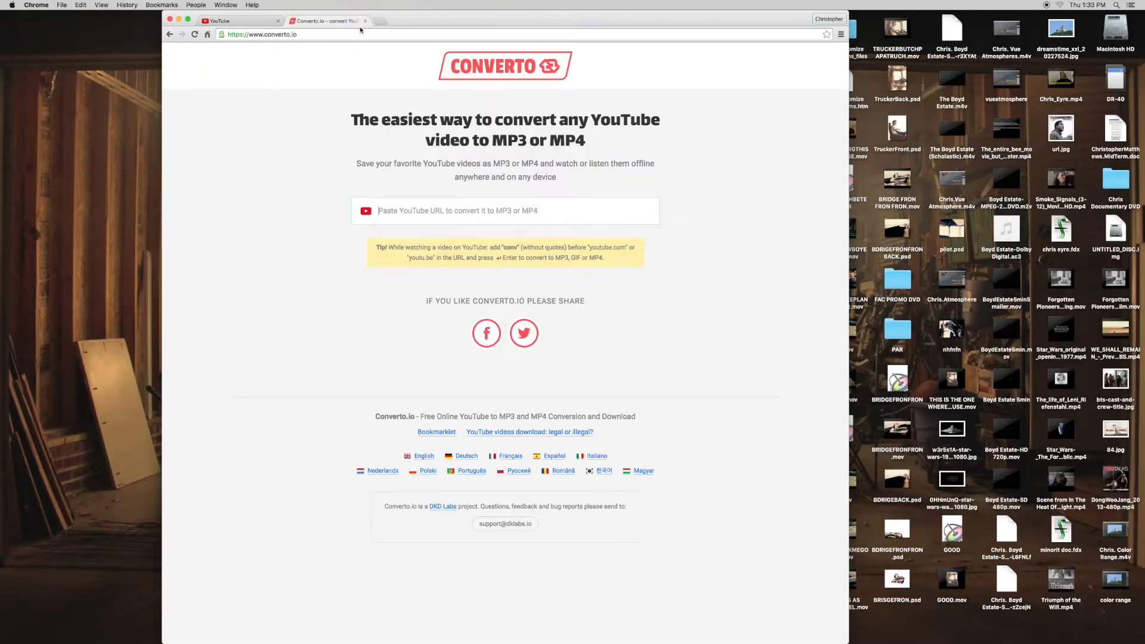
text(https://www.youtube.com/watch?v=kLtpcxtk4HI)
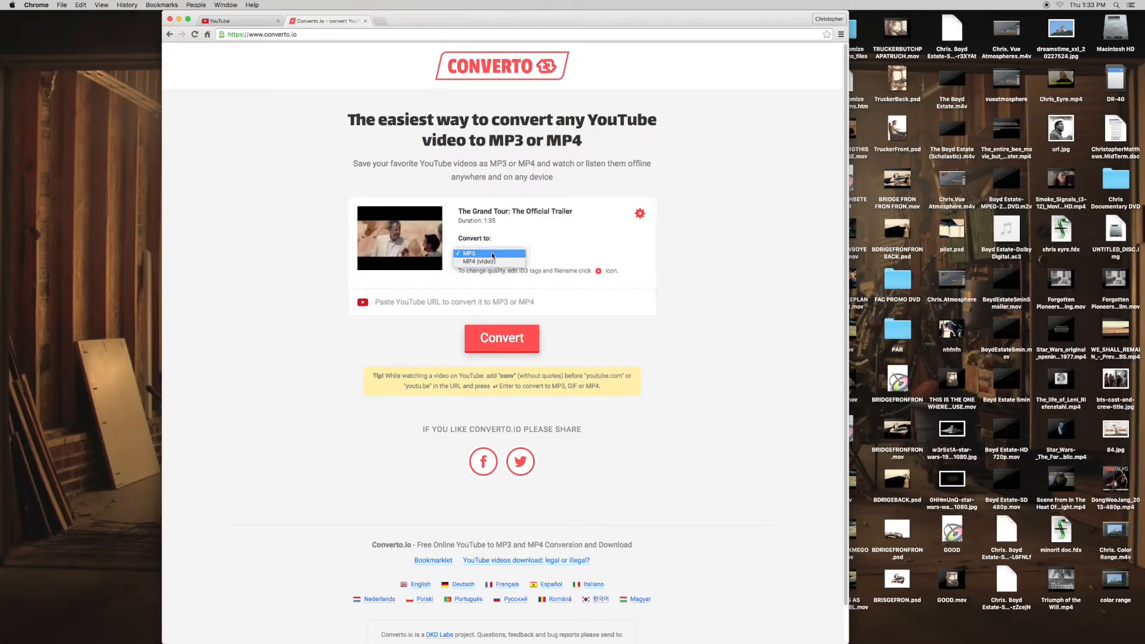
click(478, 261)
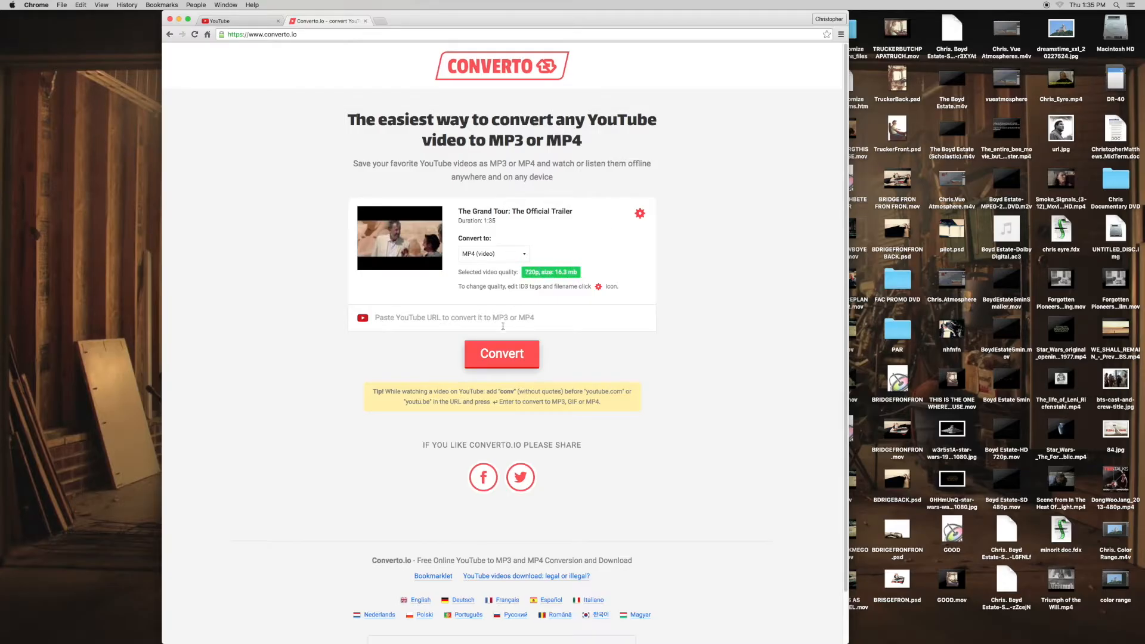
click(502, 353)
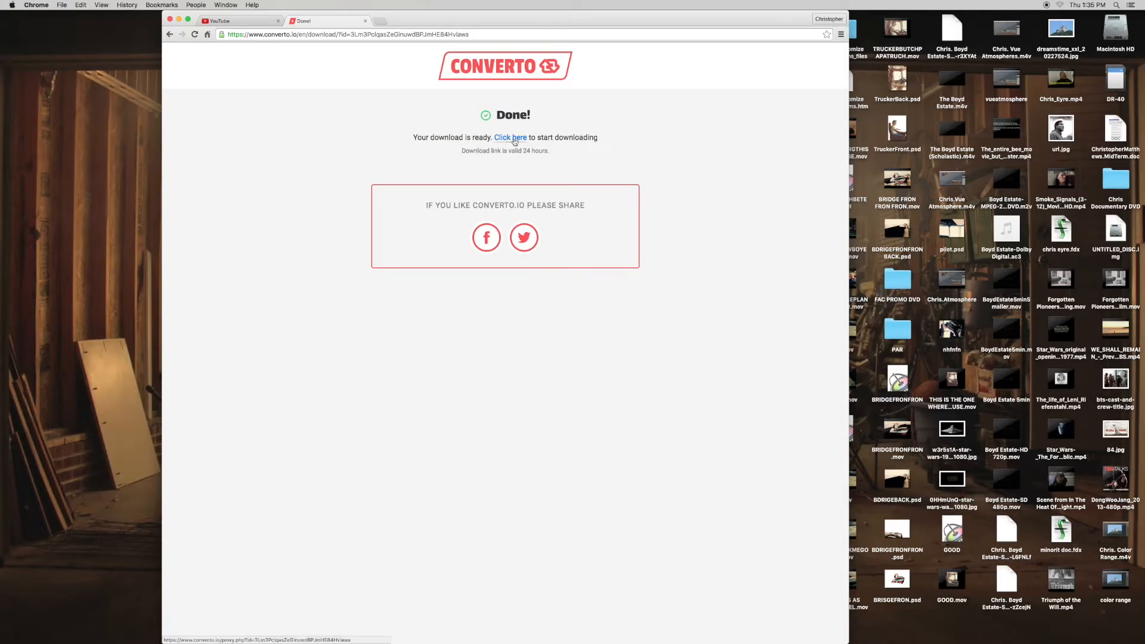
Step: Download the converted trailer MP4 via the 'Click here' link on the Done! page
click(510, 138)
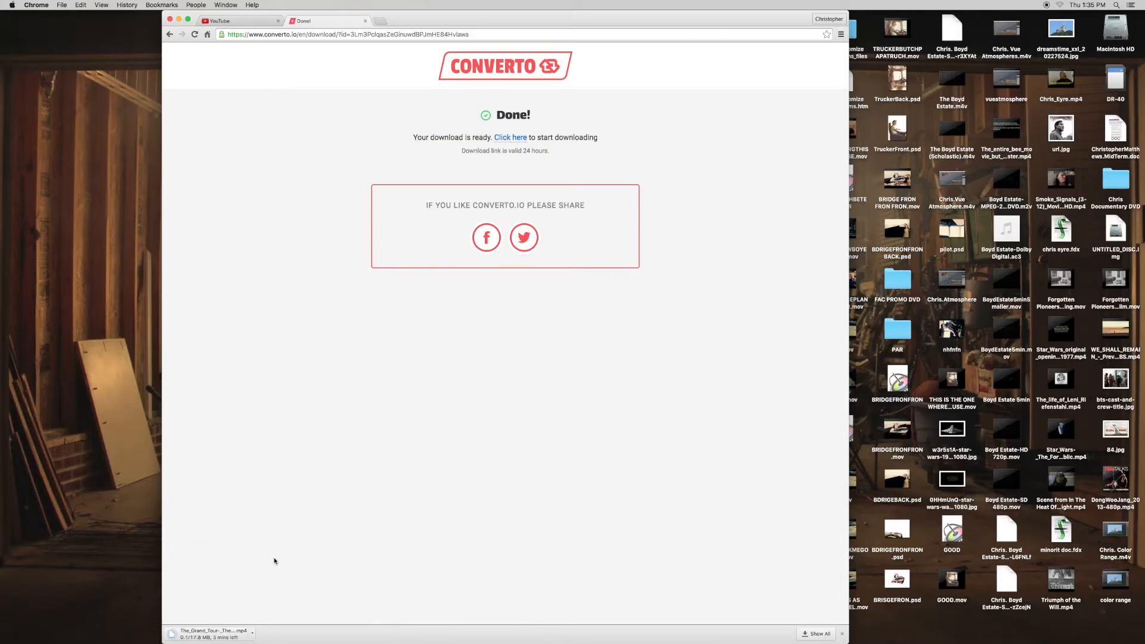
mouse_move(298, 433)
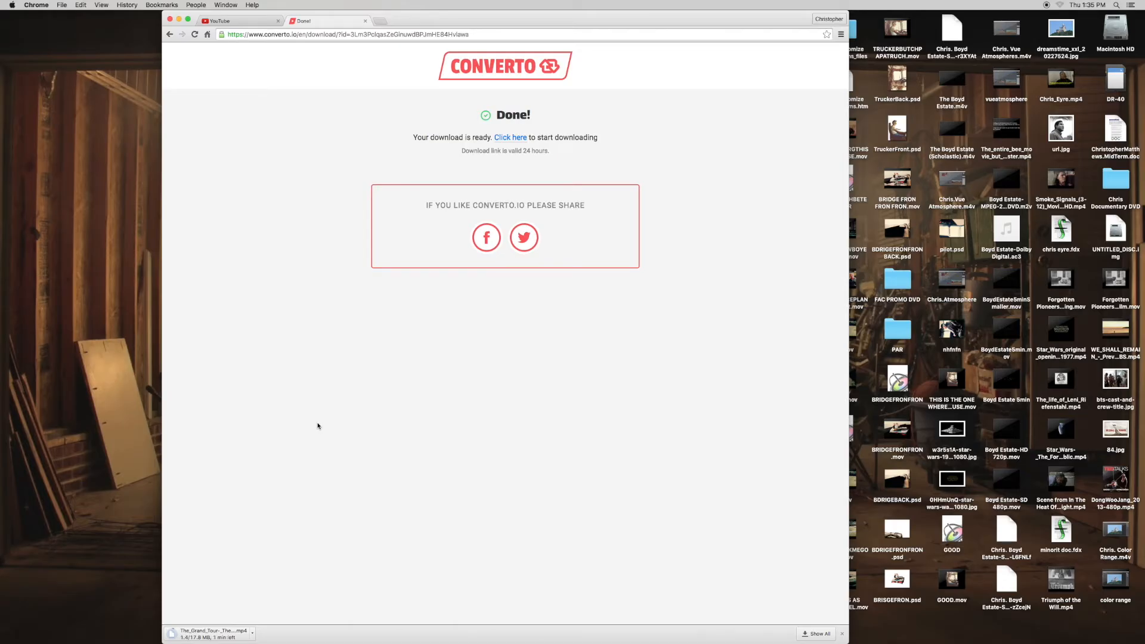
mouse_move(545, 279)
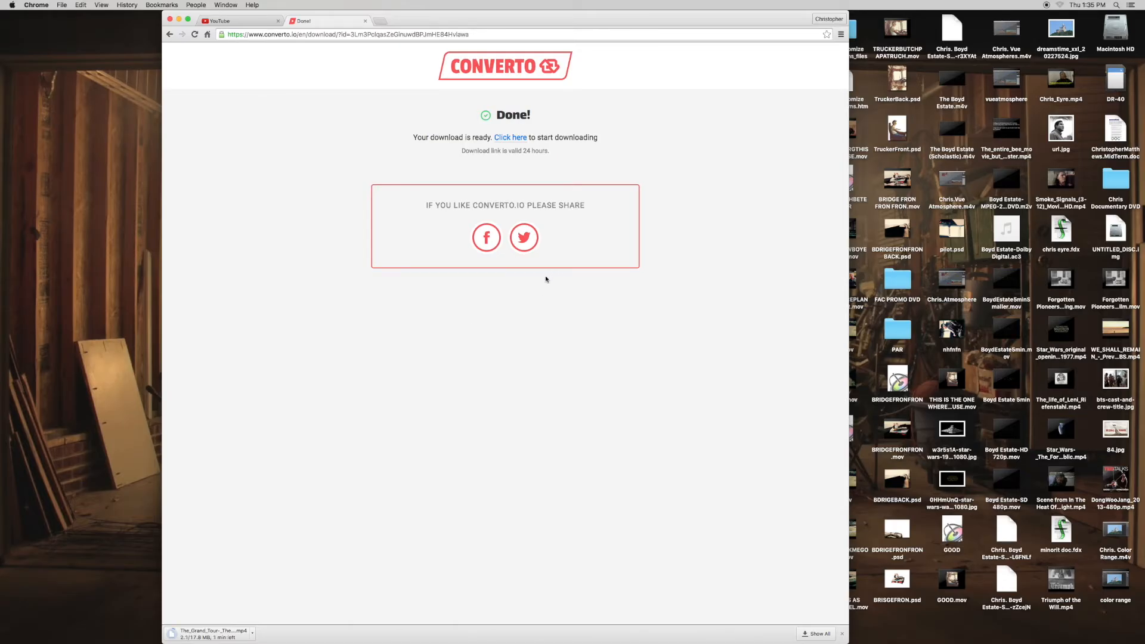